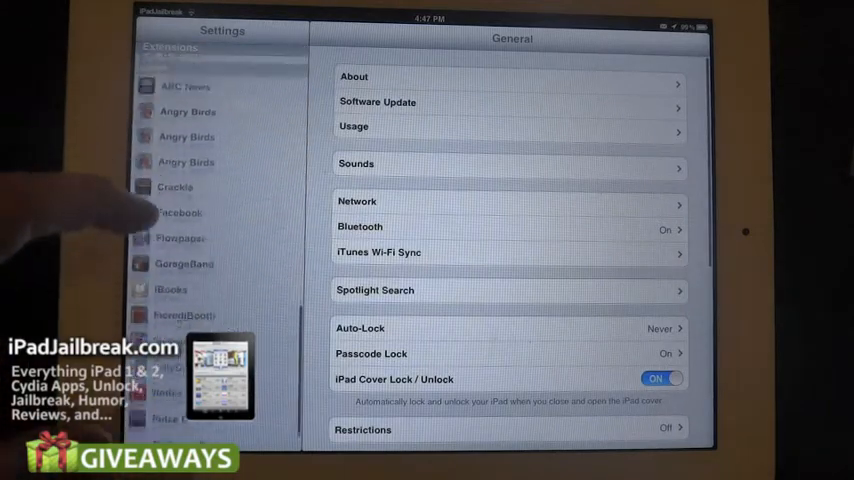
scroll("up", 3)
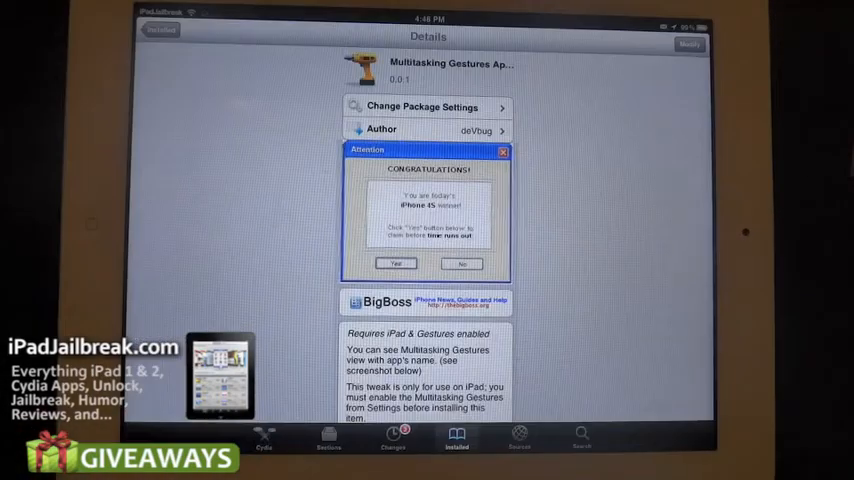
scroll("down", 3)
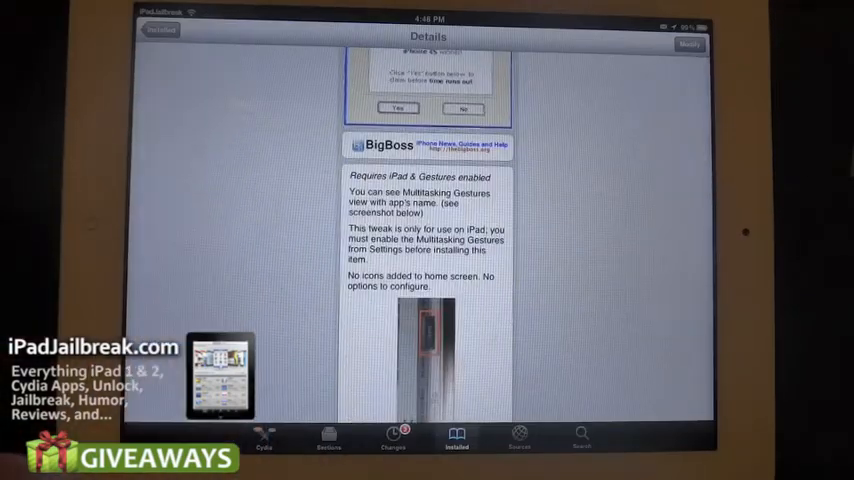